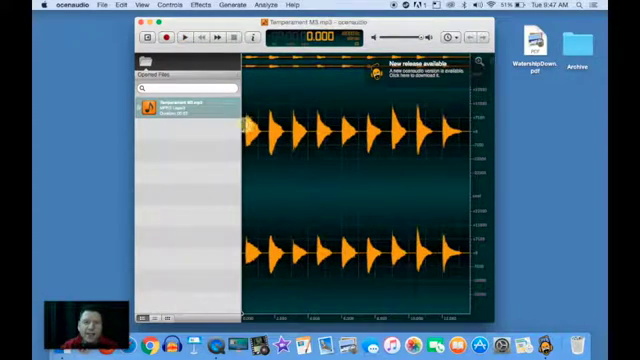
# Play back the piano major-third recording, then maximize the ocenaudio window.
pyautogui.click(184, 38)
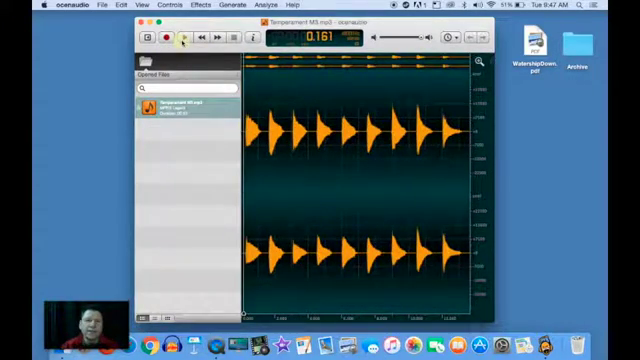
pyautogui.click(184, 38)
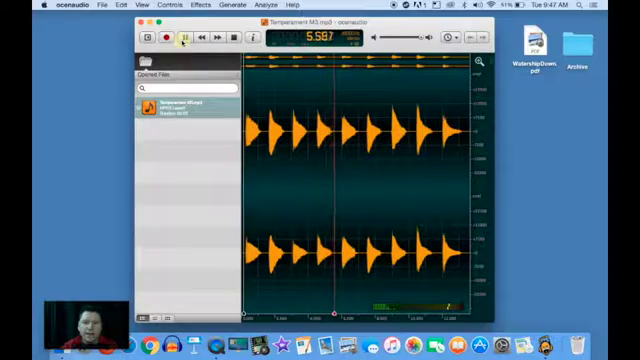
pyautogui.click(184, 38)
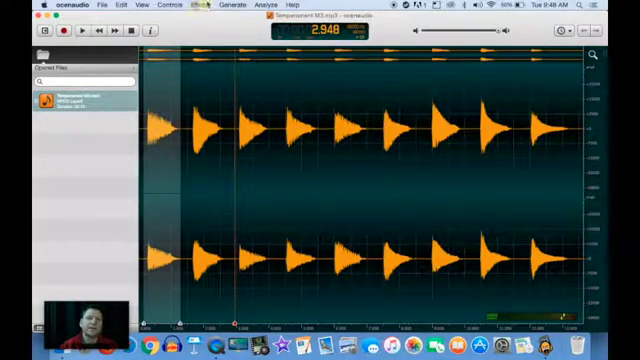
# Browse the Effects > Filter types, then select the opening section of the waveform.
pyautogui.click(200, 8)
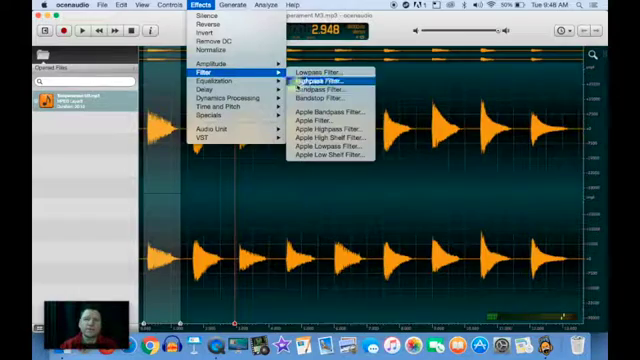
pyautogui.click(312, 80)
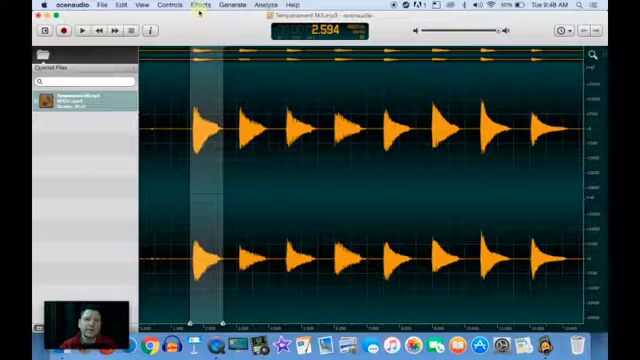
pyautogui.click(196, 6)
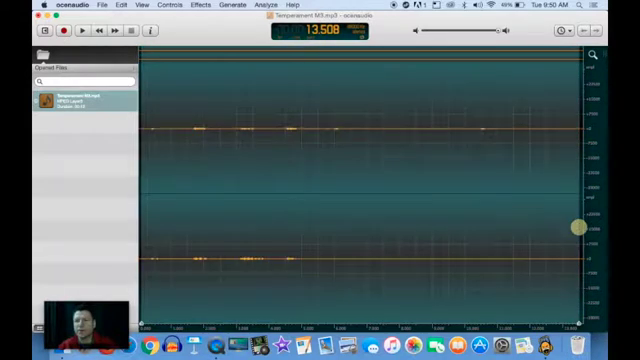
# Apply a narrow Bandpass Filter from the Effects menu and audition the faint result.
pyautogui.click(200, 6)
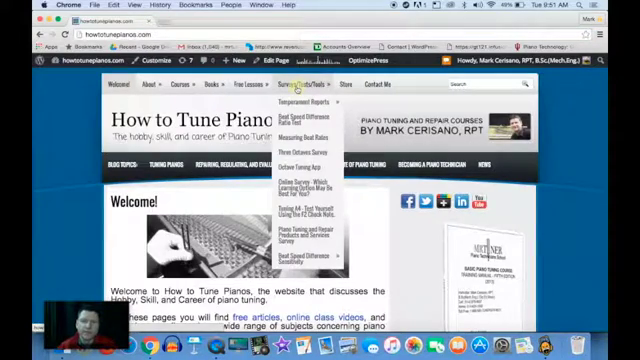
pyautogui.moveTo(290, 152)
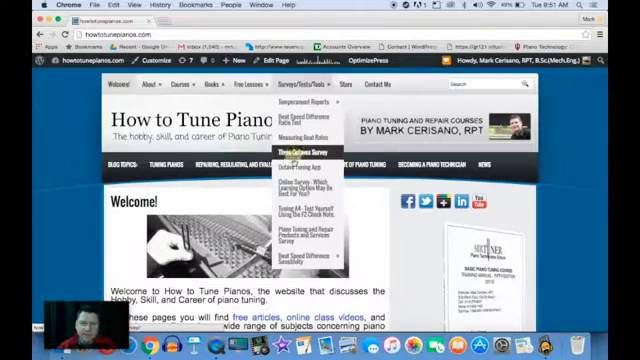
pyautogui.moveTo(296, 130)
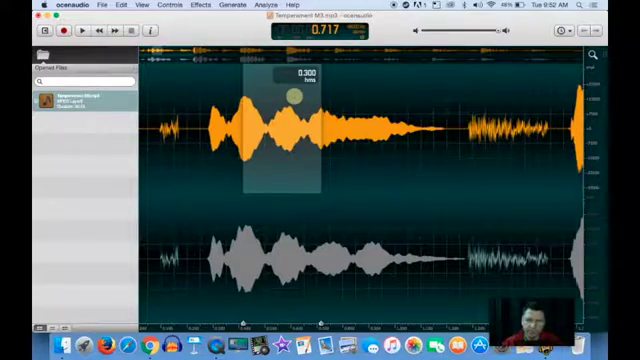
# After reading one beat as about 0.300 s, switch to another application with Cmd-Tab.
pyautogui.press('cmd+tab')
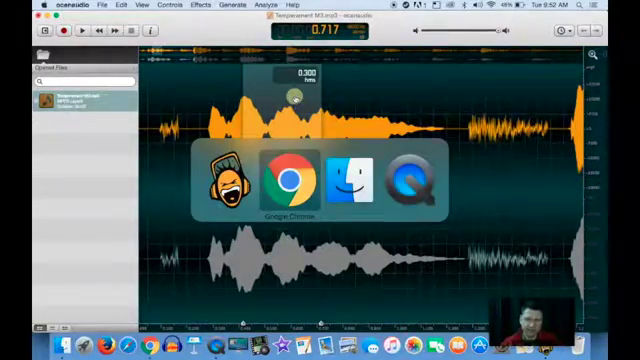
pyautogui.click(292, 182)
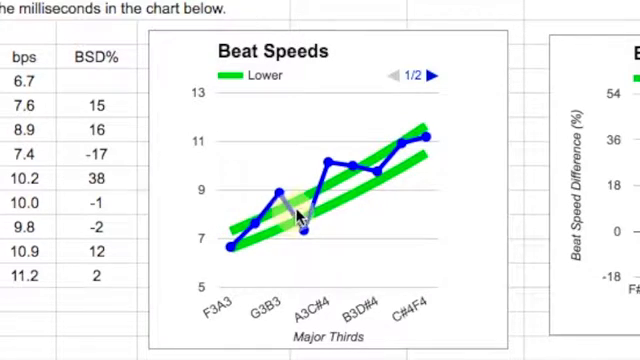
pyautogui.moveTo(436, 172)
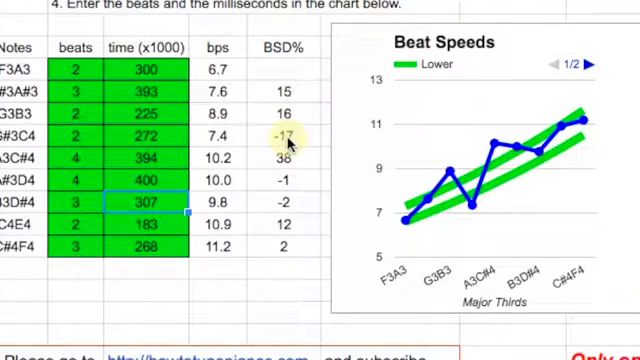
pyautogui.moveTo(468, 210)
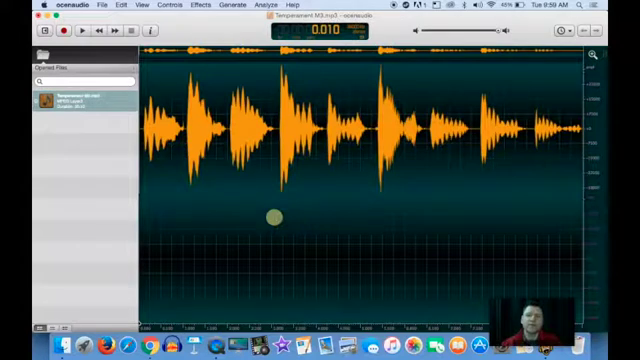
# Return to ocenaudio and place the cursor in the zoomed-in opening notes.
pyautogui.click(86, 32)
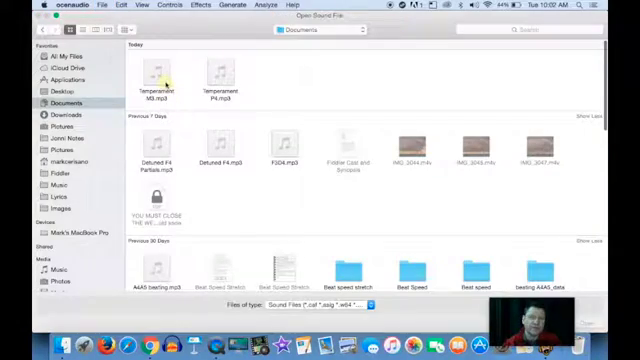
# Open the other Temperament mp3 recording from the Documents folder.
pyautogui.doubleClick(160, 76)
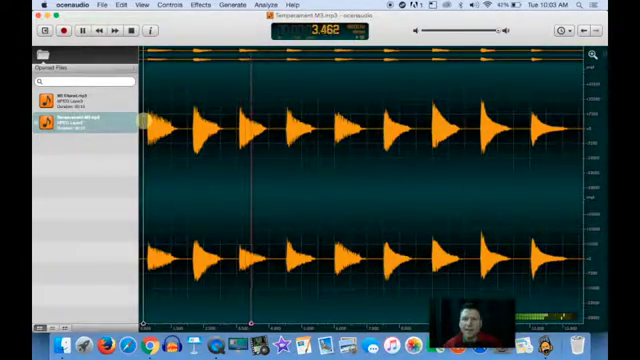
# Make the newly opened temperament recording the active file and play it.
pyautogui.click(76, 32)
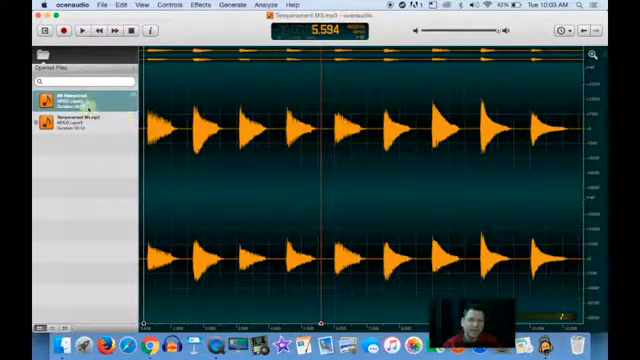
# Switch back to the original Temperament MT major-third recording for comparison.
pyautogui.click(76, 100)
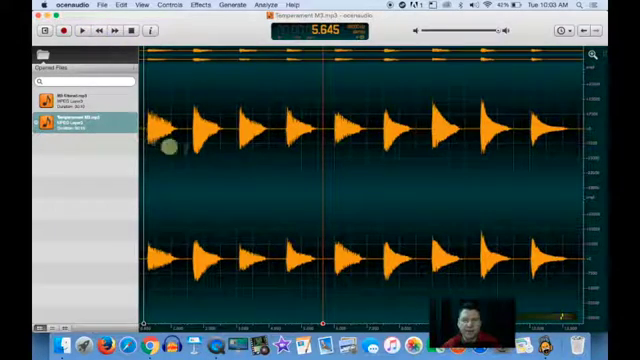
pyautogui.moveTo(308, 164)
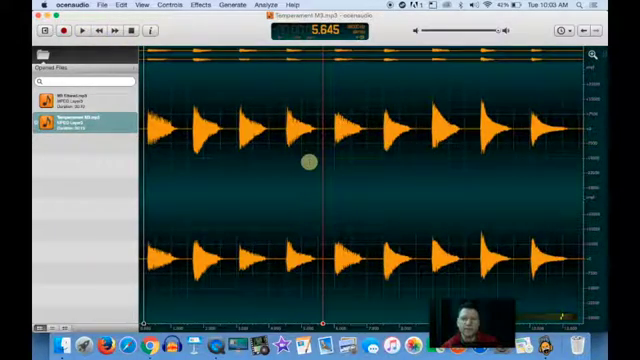